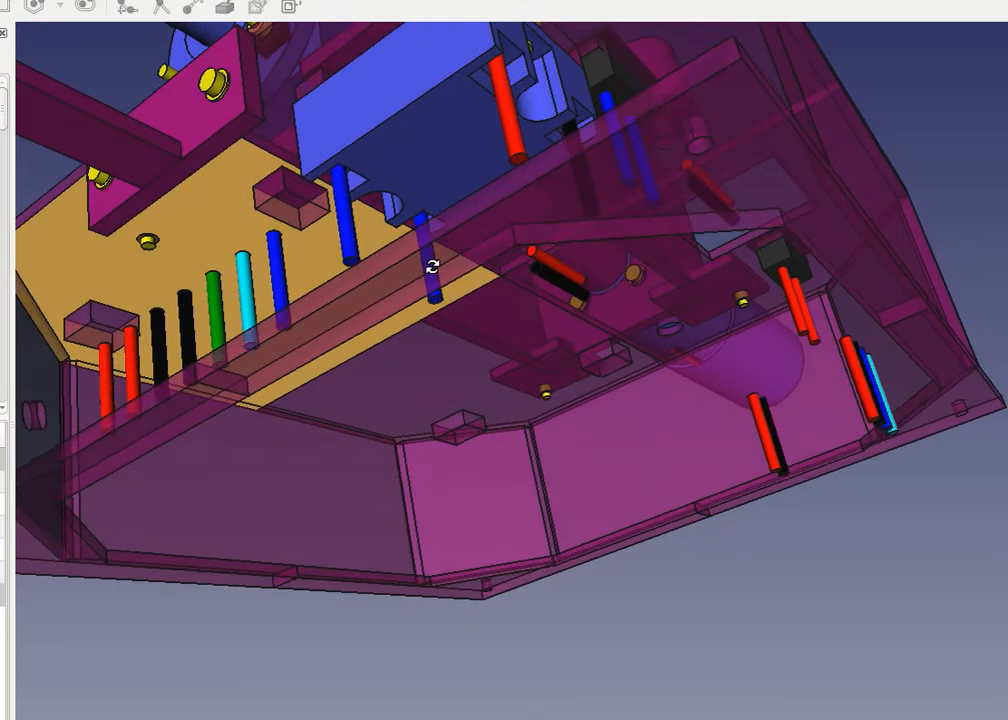
Orbit from the underside of the electronics plate toward the extruder barrel's mounting flange
left_click_drag(436, 270, 450, 380)
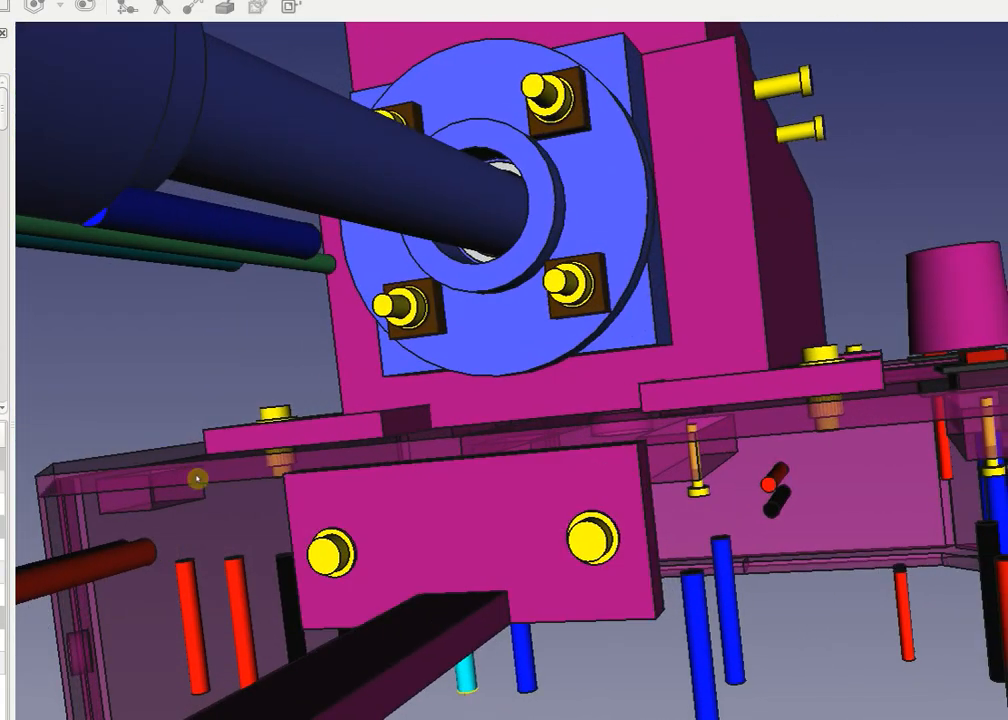
left_click(344, 452)
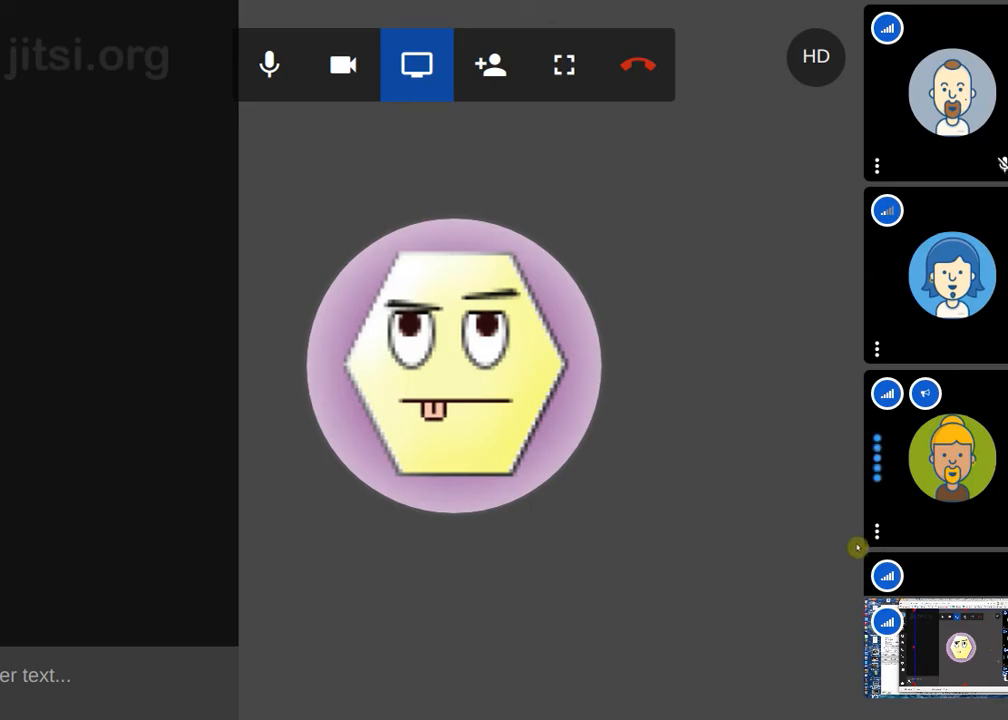
Start sharing the desktop with the Jitsi call so the FreeCAD assembly is visible
left_click(932, 642)
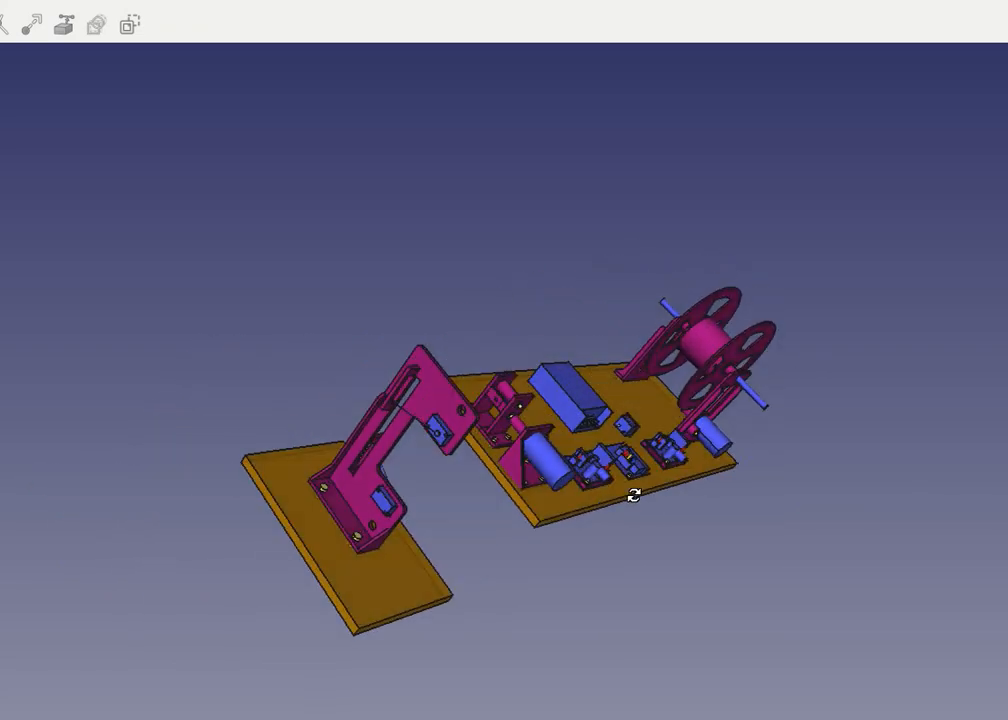
Fit the whole assembly in view, then zoom onto the power supply and switch boards
left_click_drag(630, 496, 400, 472)
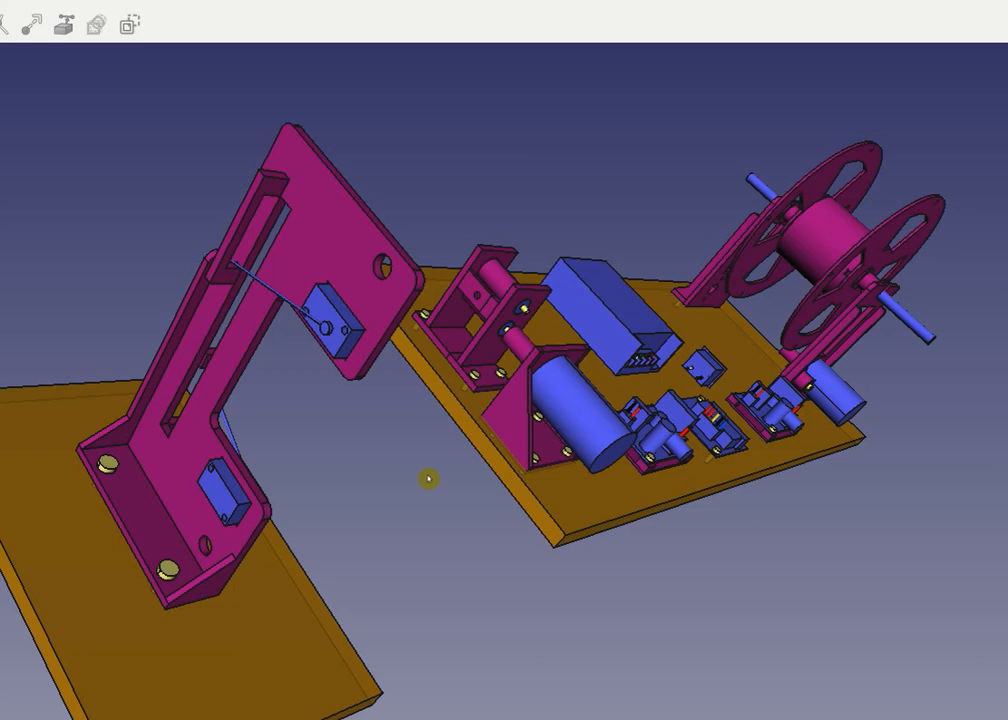
left_click(324, 320)
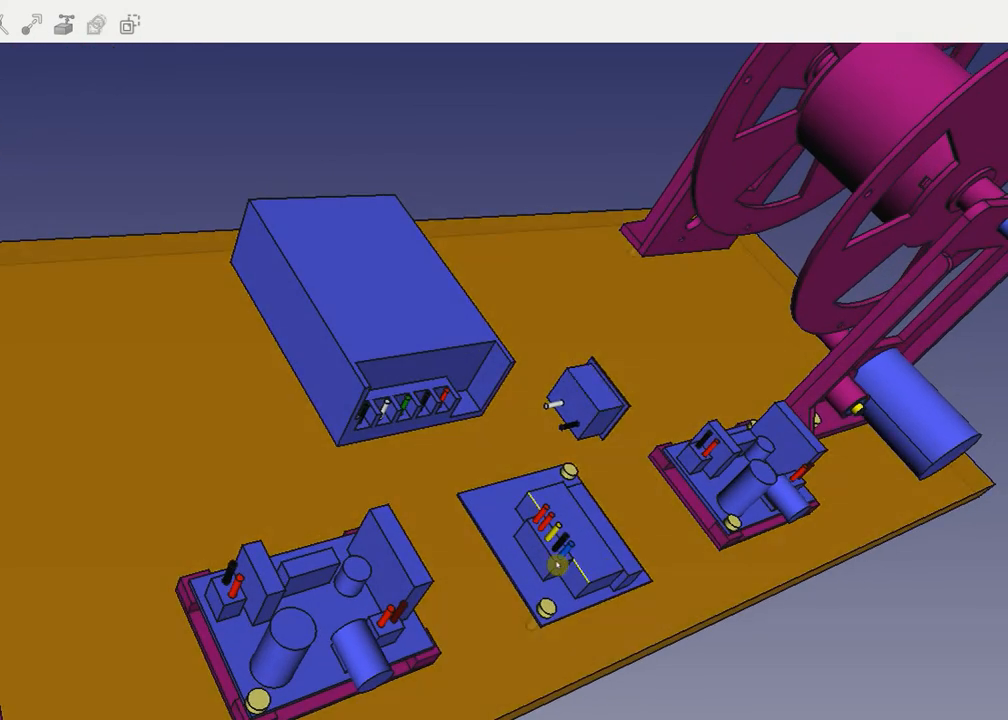
Pull back to show the tower frame, base-plate electronics and filament spool holder
left_click(556, 540)
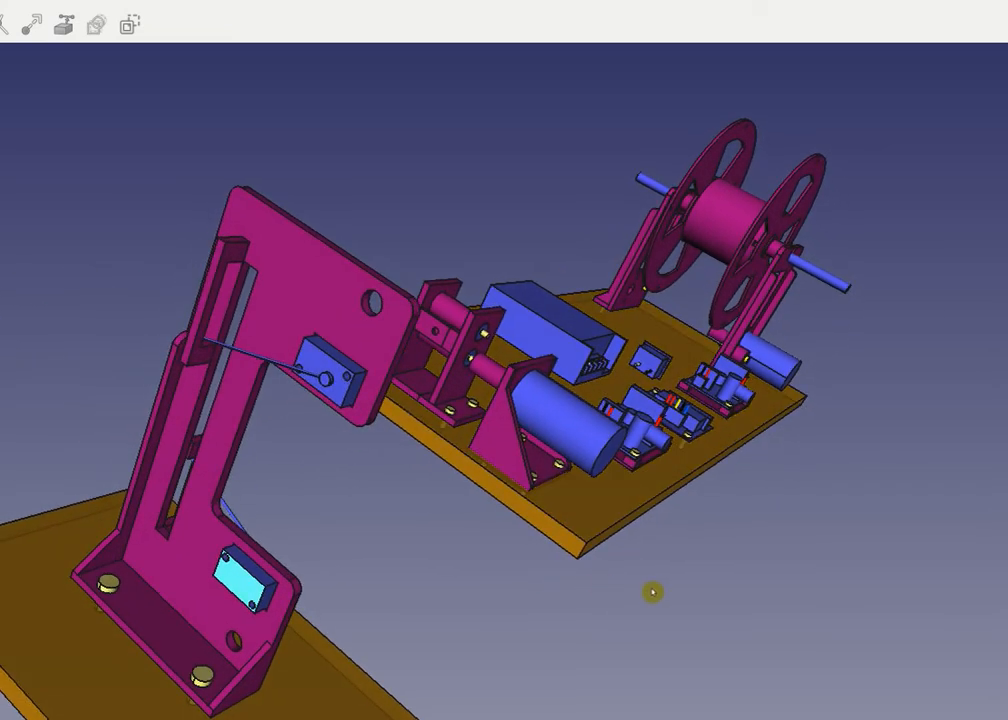
left_click_drag(650, 590, 724, 502)
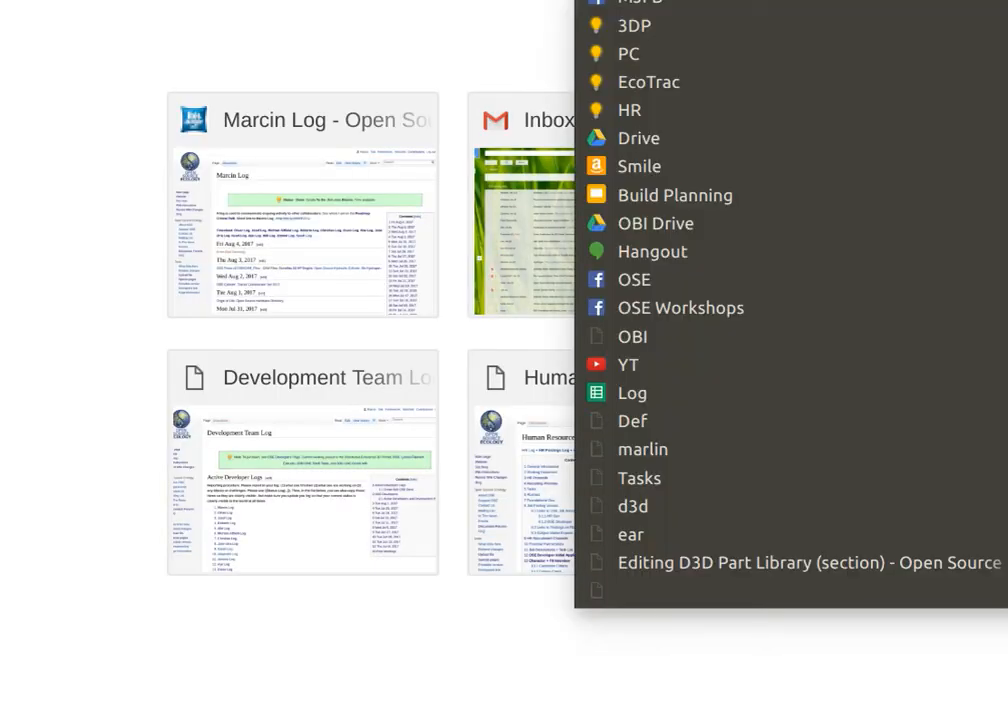
mouse_move(634, 280)
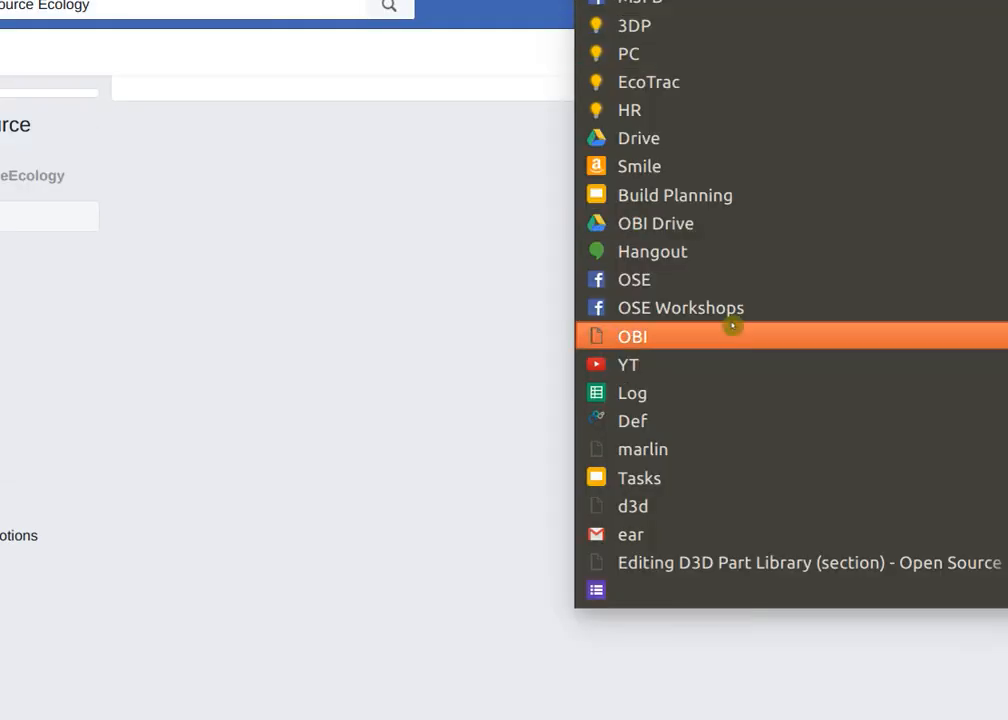
Go to the Open Source Ecology Workshops Facebook group from the bookmarks
left_click(632, 336)
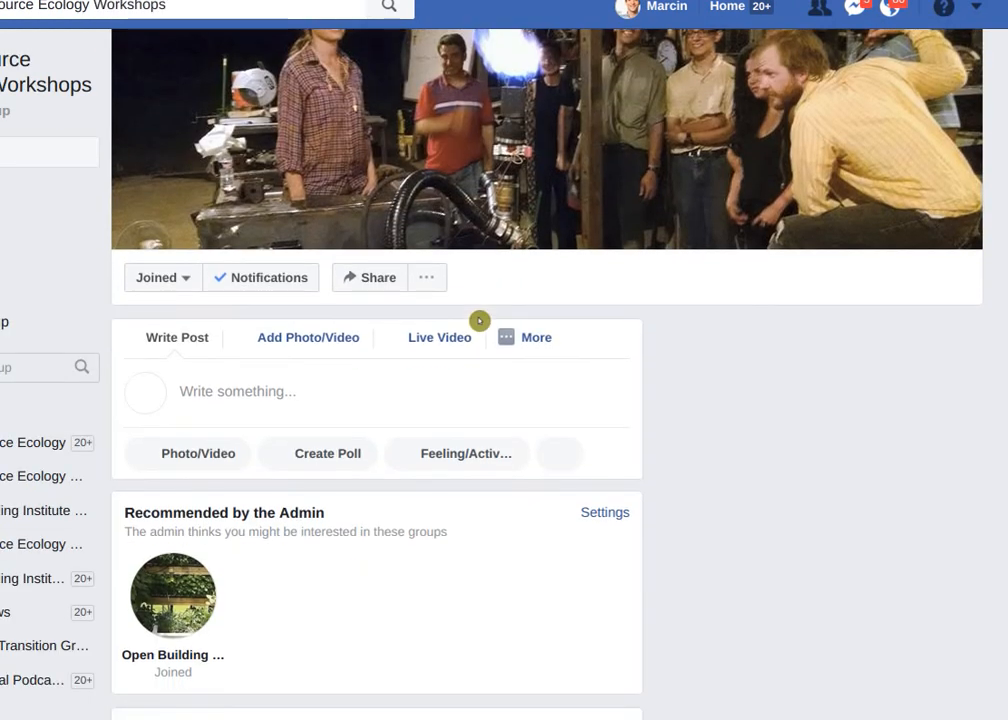
Reply on the tractor post: '...source about it. None of the design files are available as far as I know.'
scroll("down", 3)
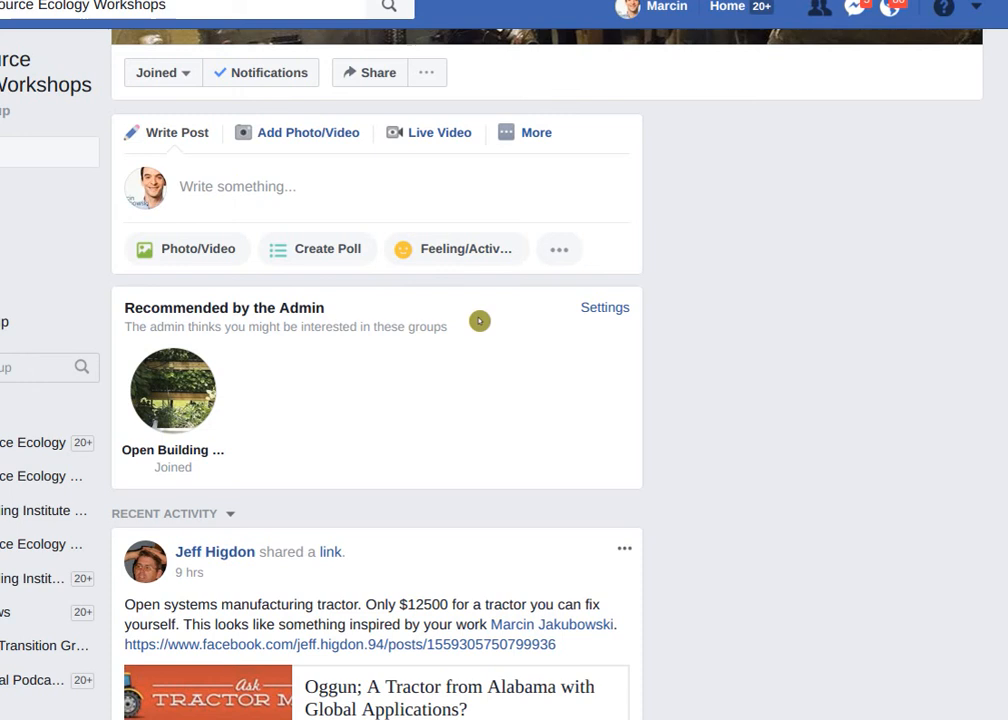
scroll("down", 3)
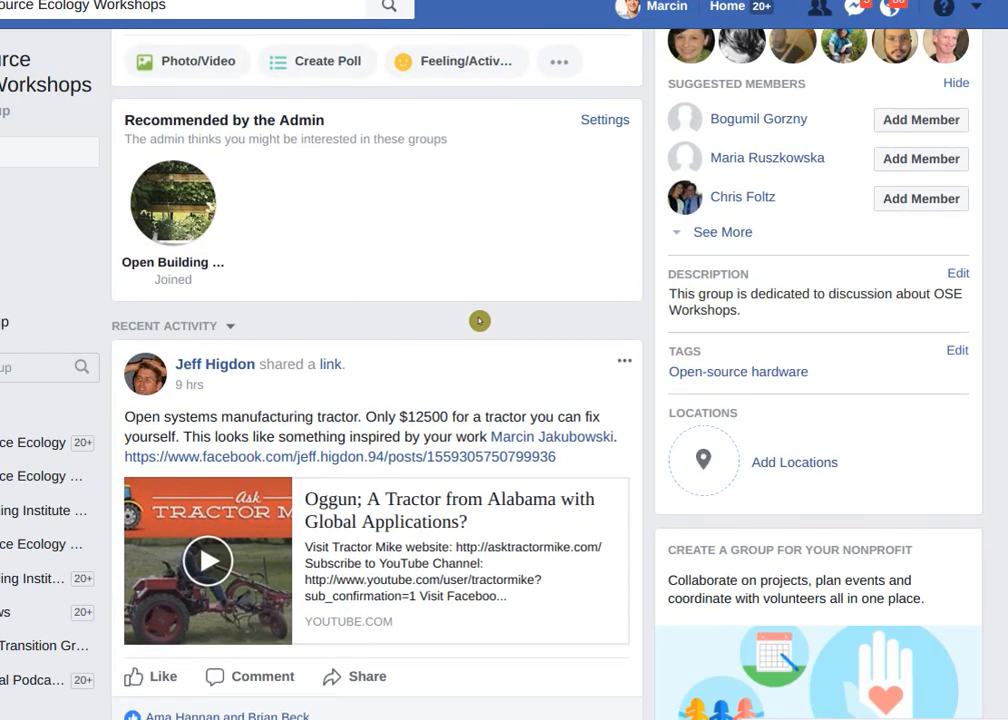
scroll("down", 3)
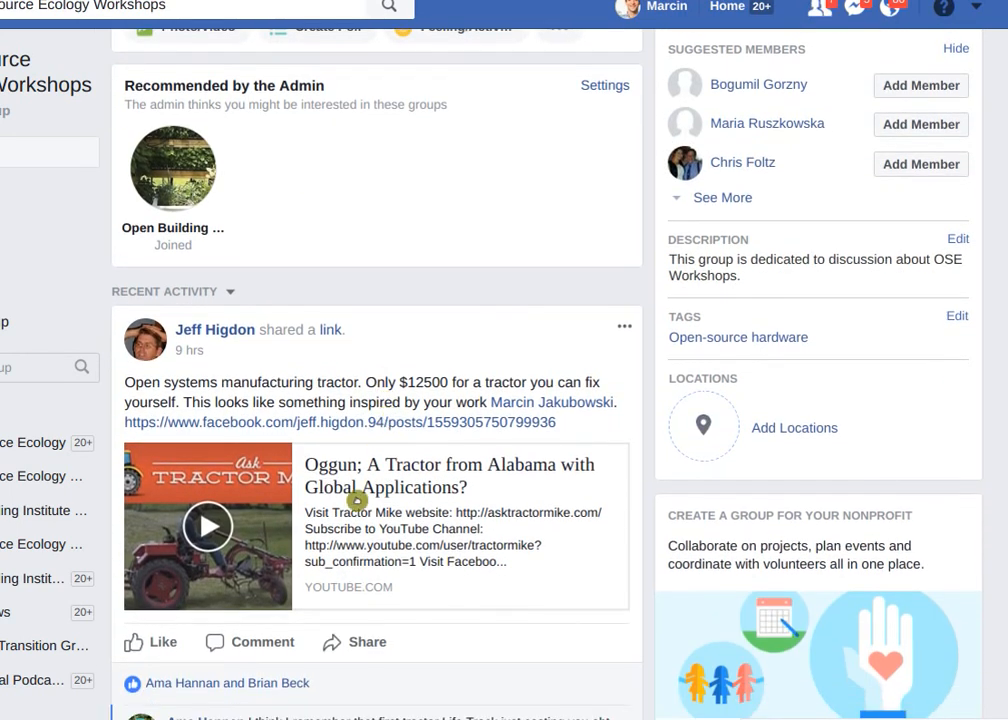
scroll("down", 3)
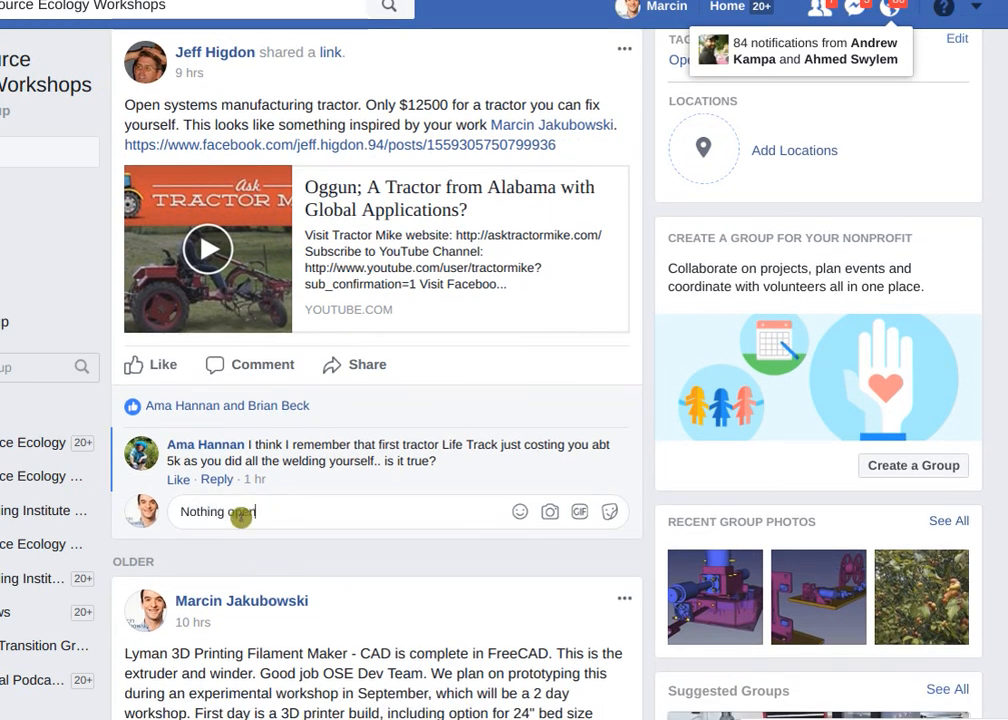
type("source about")
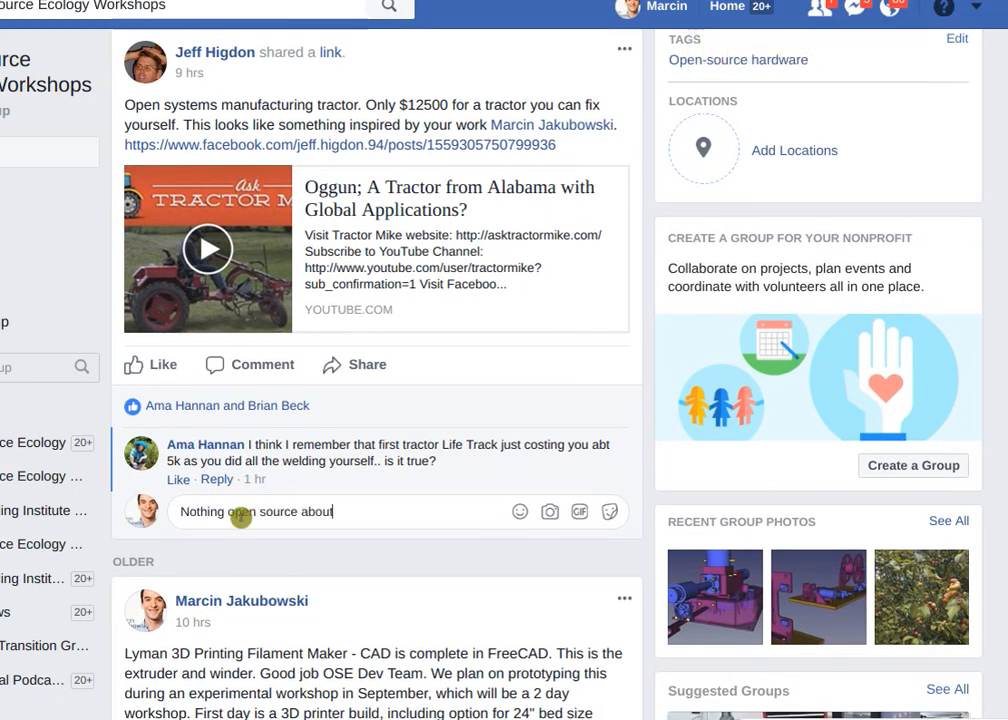
type("it. N")
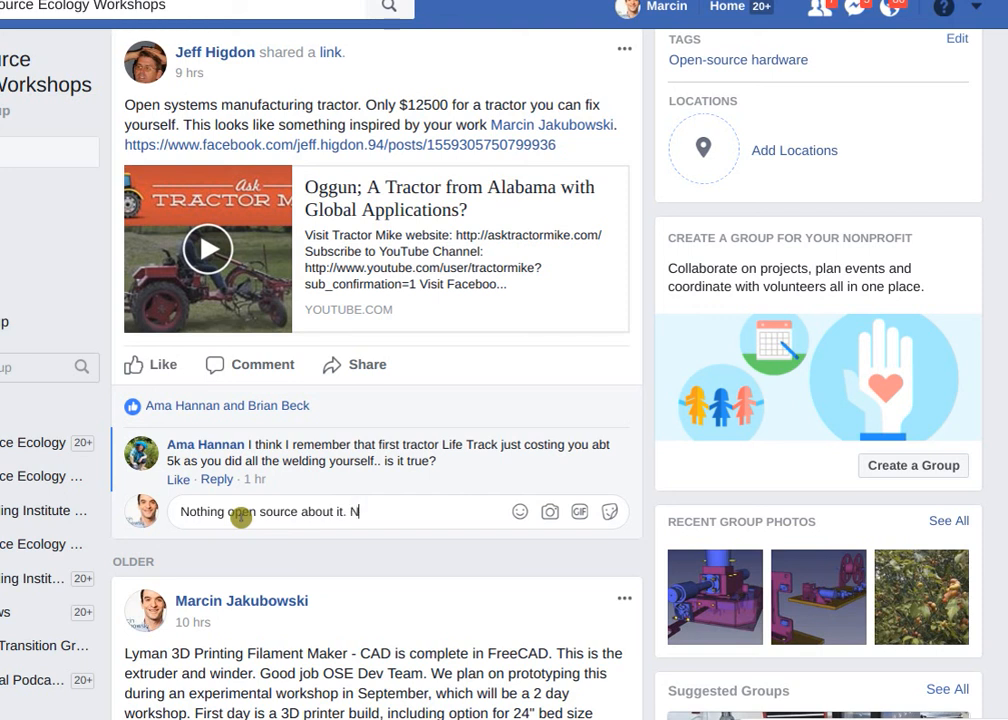
type("one of the")
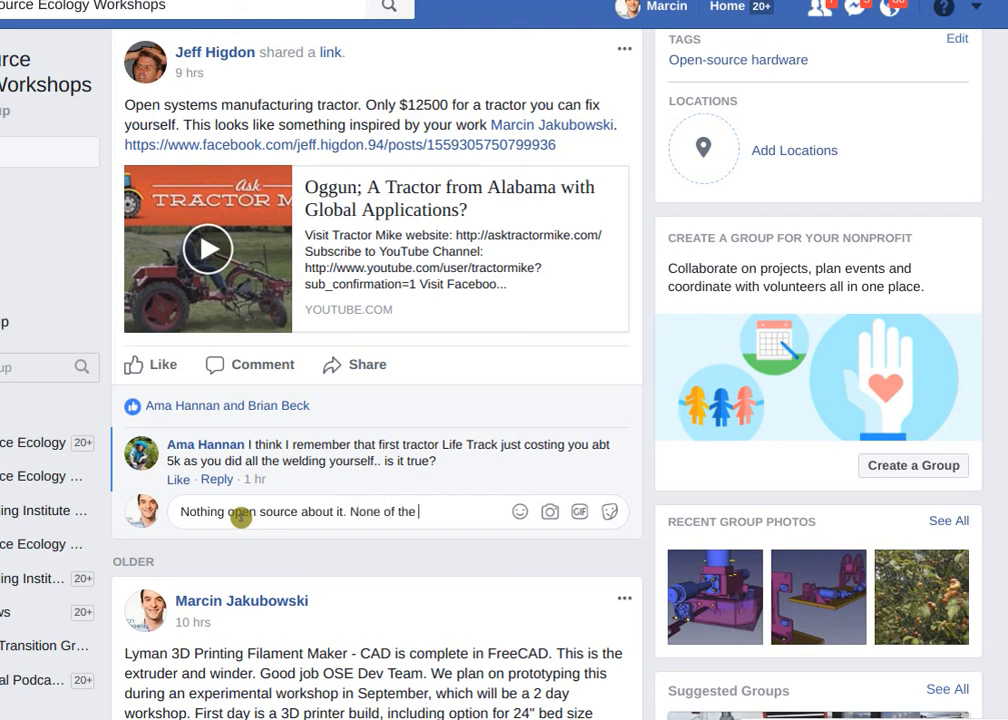
type("design files")
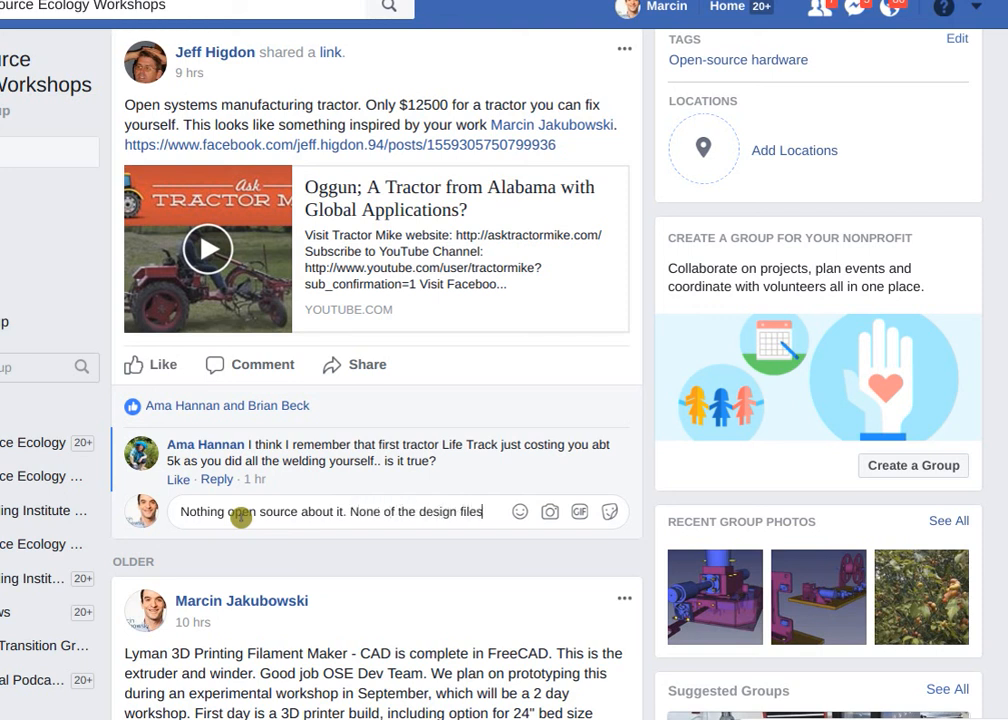
type("are available")
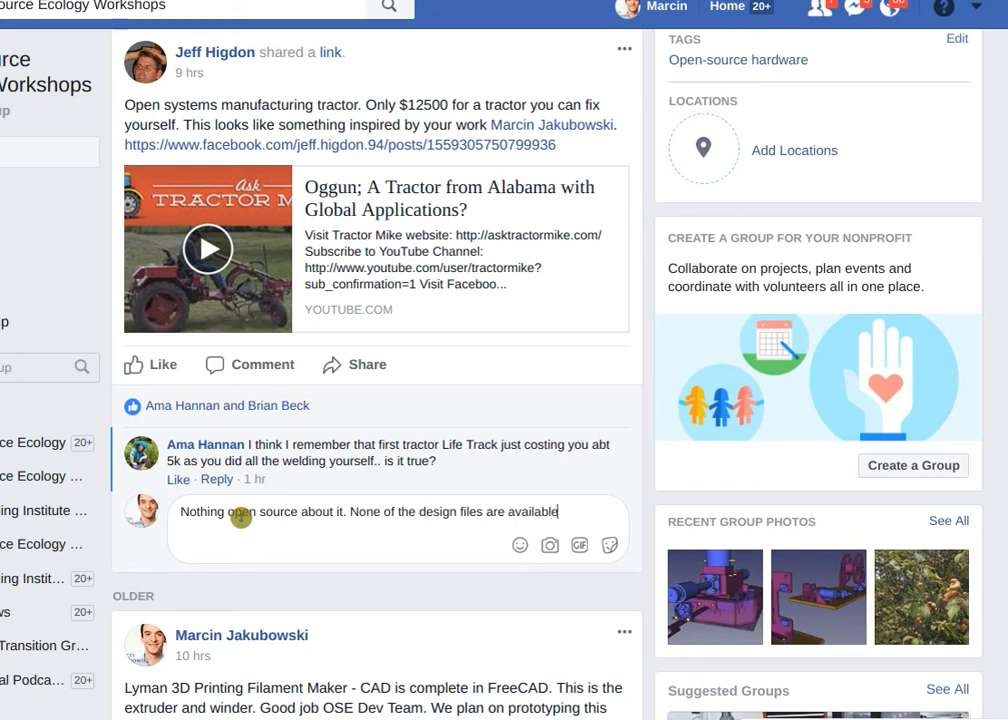
type("as far as")
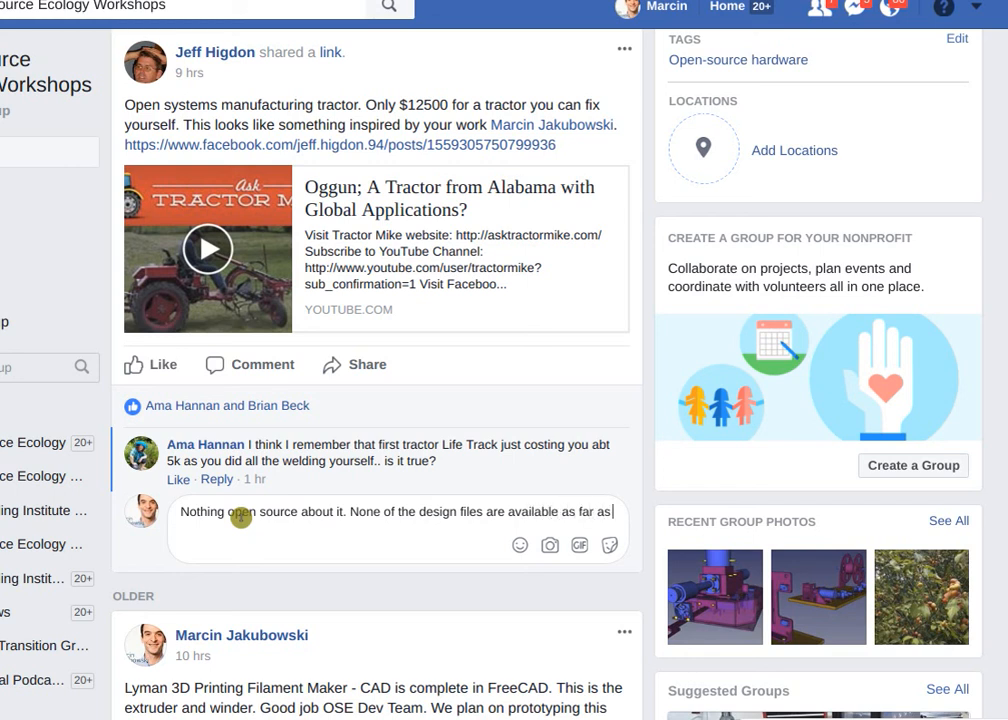
type("kn")
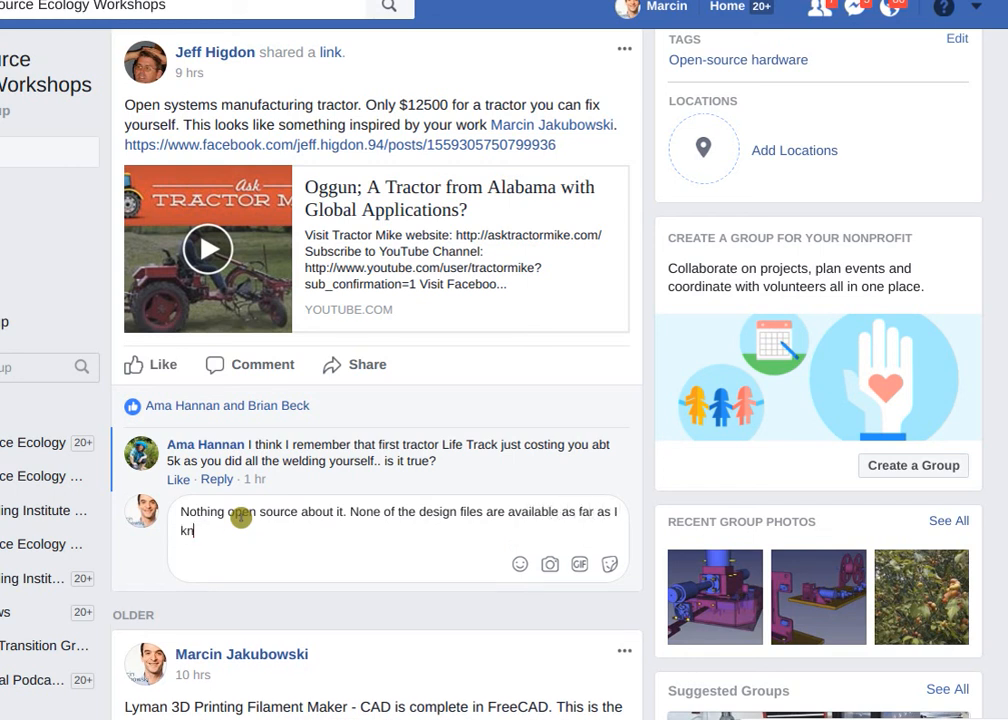
type("ow.")
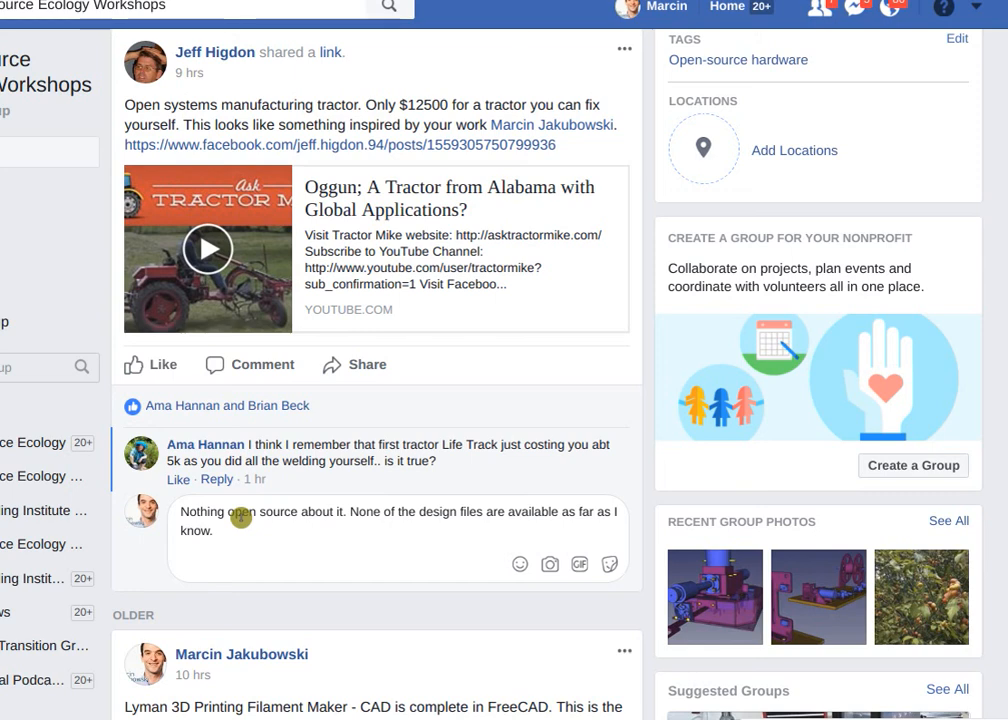
scroll("down", 3)
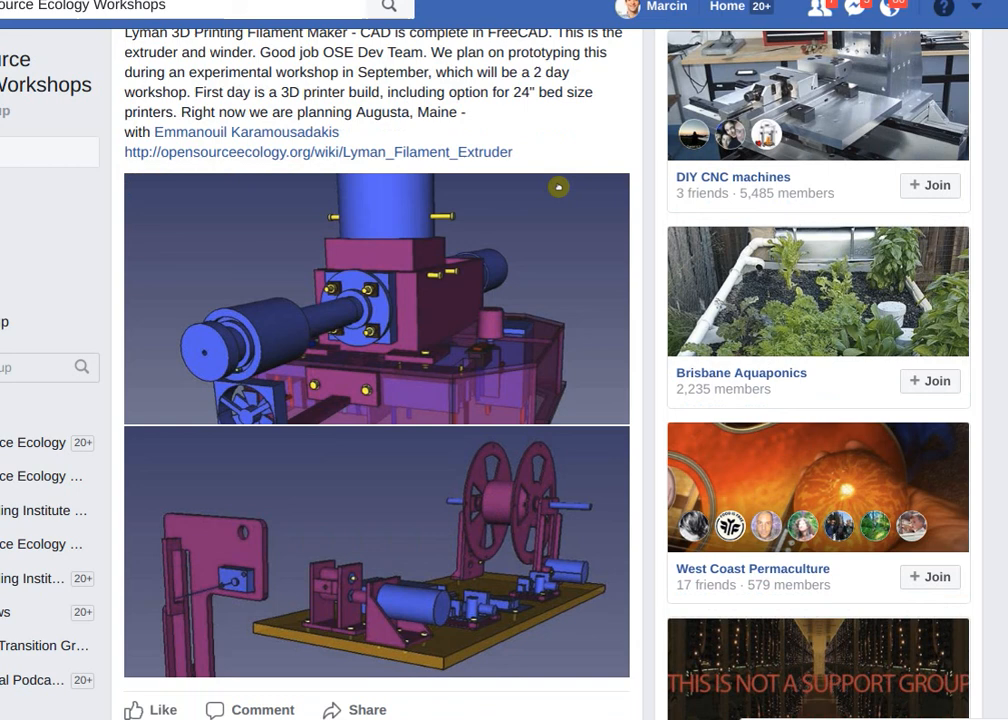
scroll("down", 3)
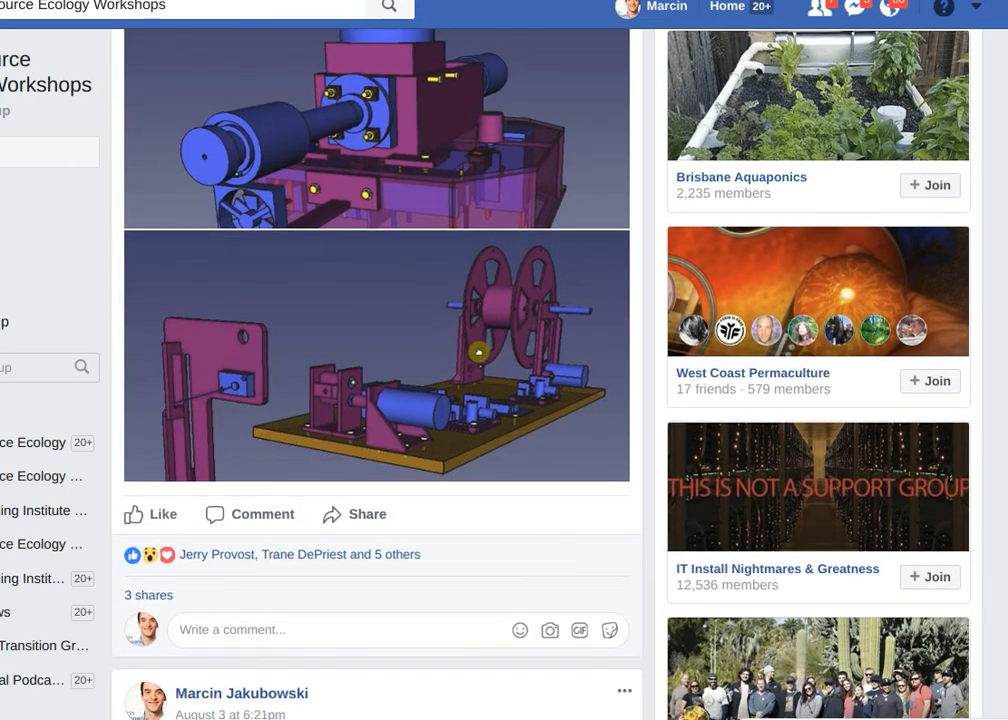
scroll("down", 3)
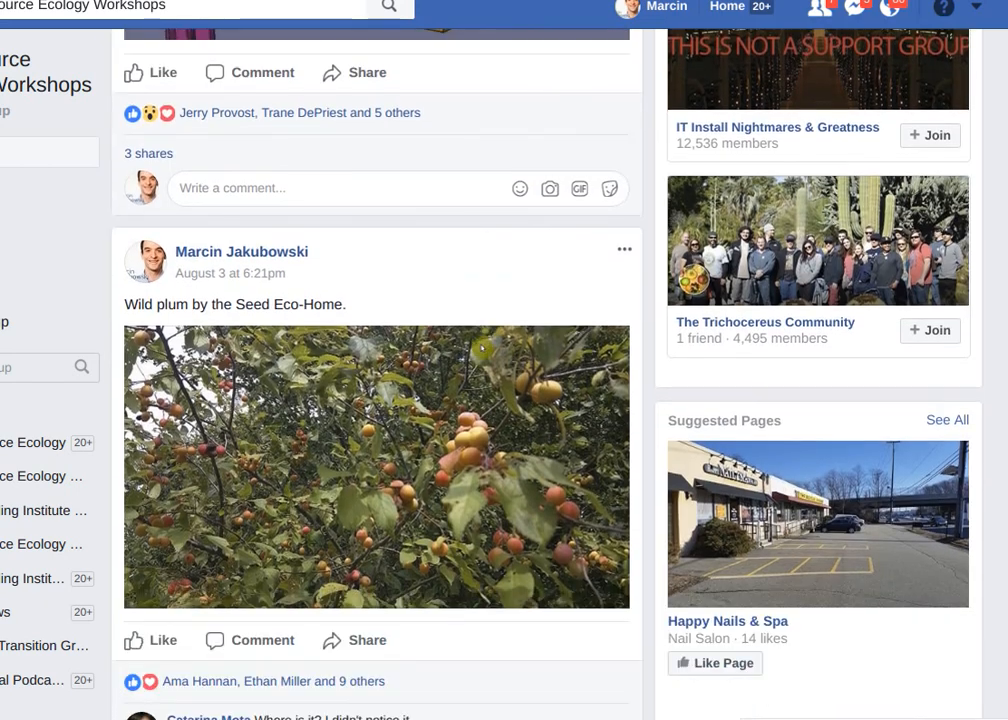
scroll("down", 3)
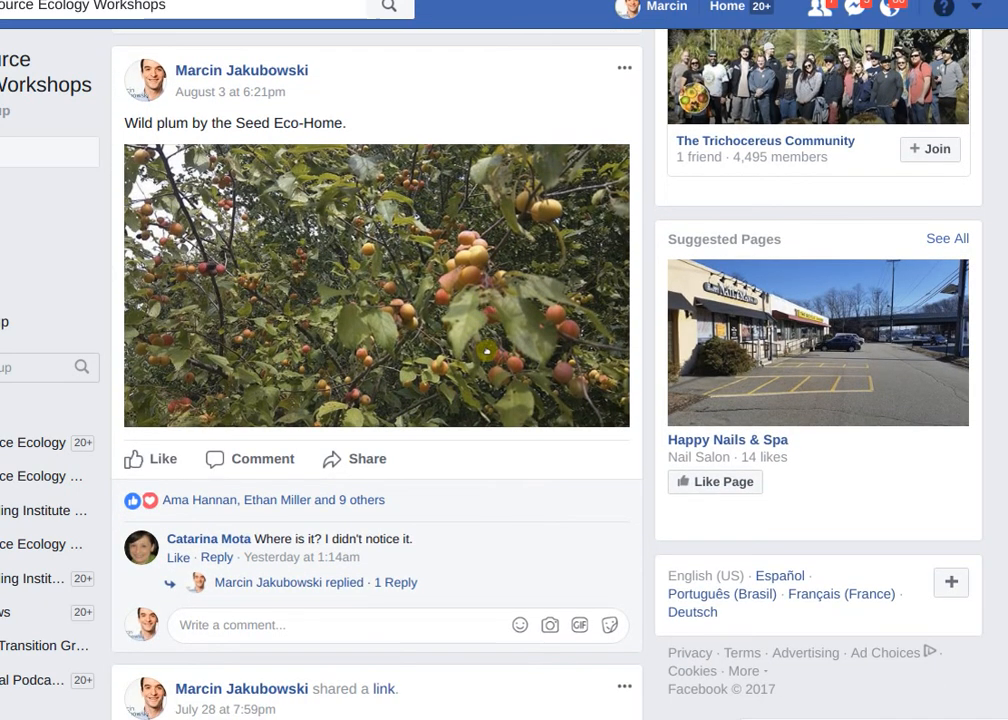
mouse_move(498, 464)
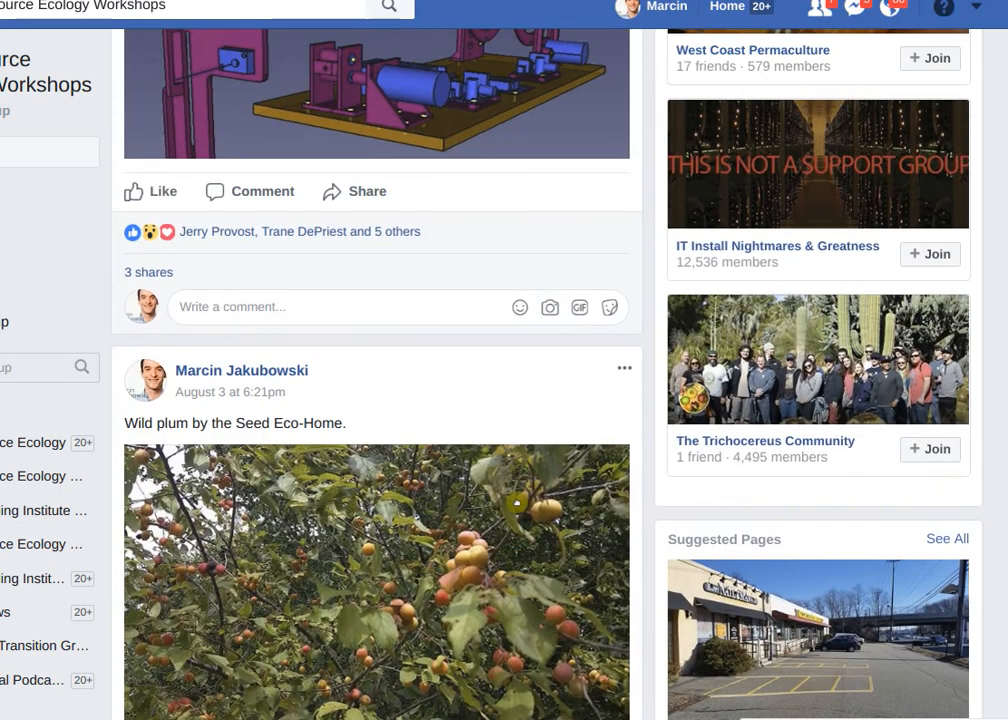
scroll("up", 3)
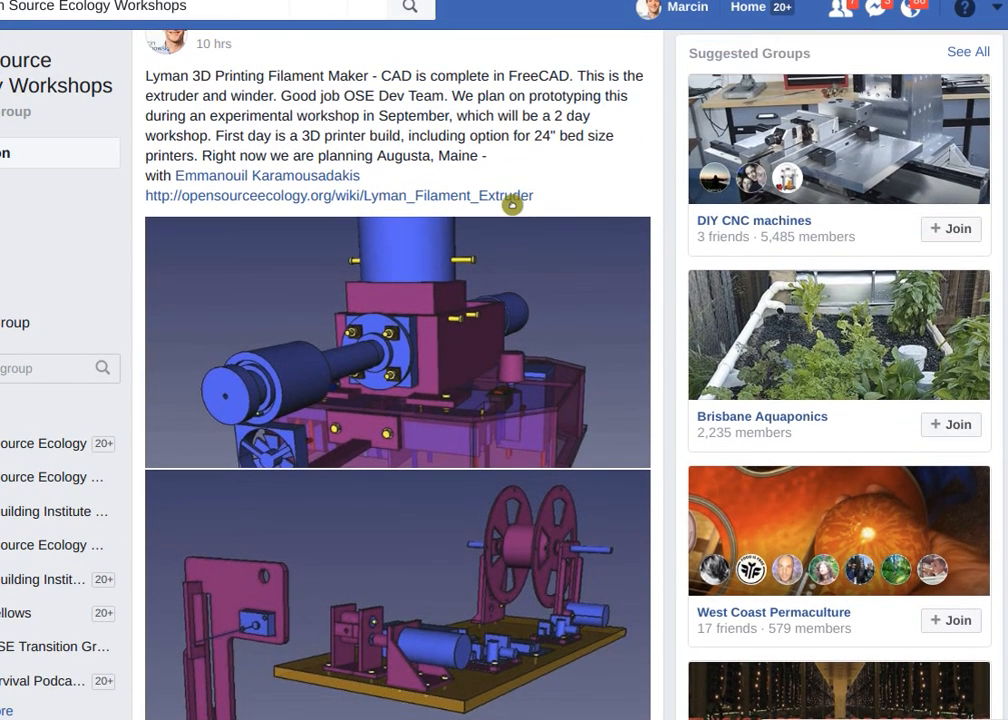
Scroll through the Lyman Filament Maker post text and its two extruder and winder renders
scroll("down", 3)
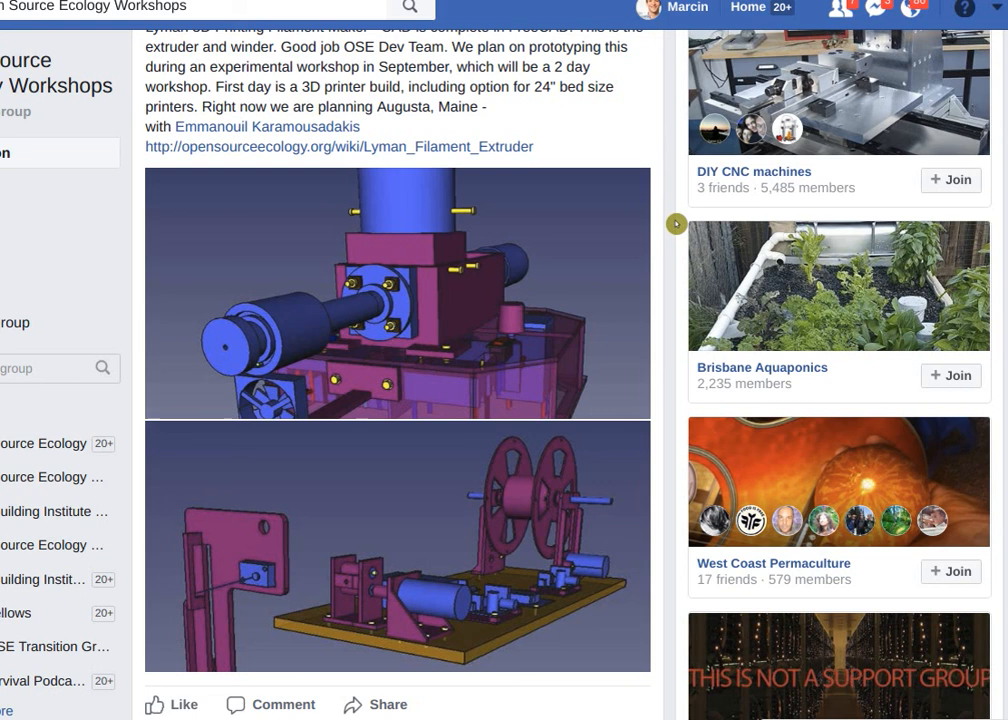
scroll("up", 3)
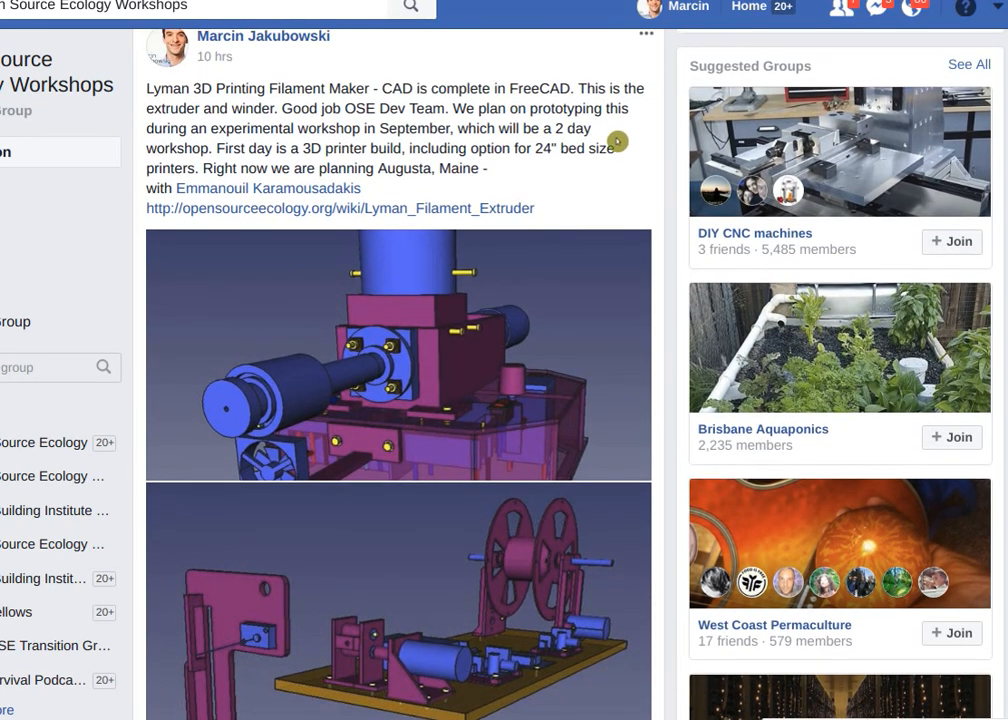
scroll("down", 3)
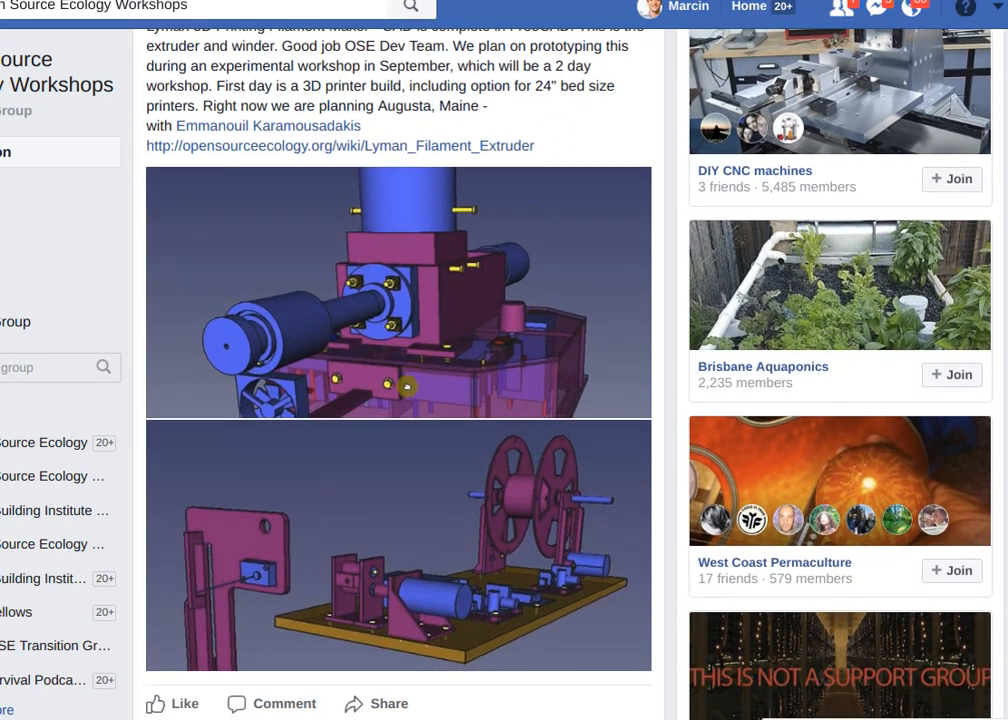
scroll("up", 3)
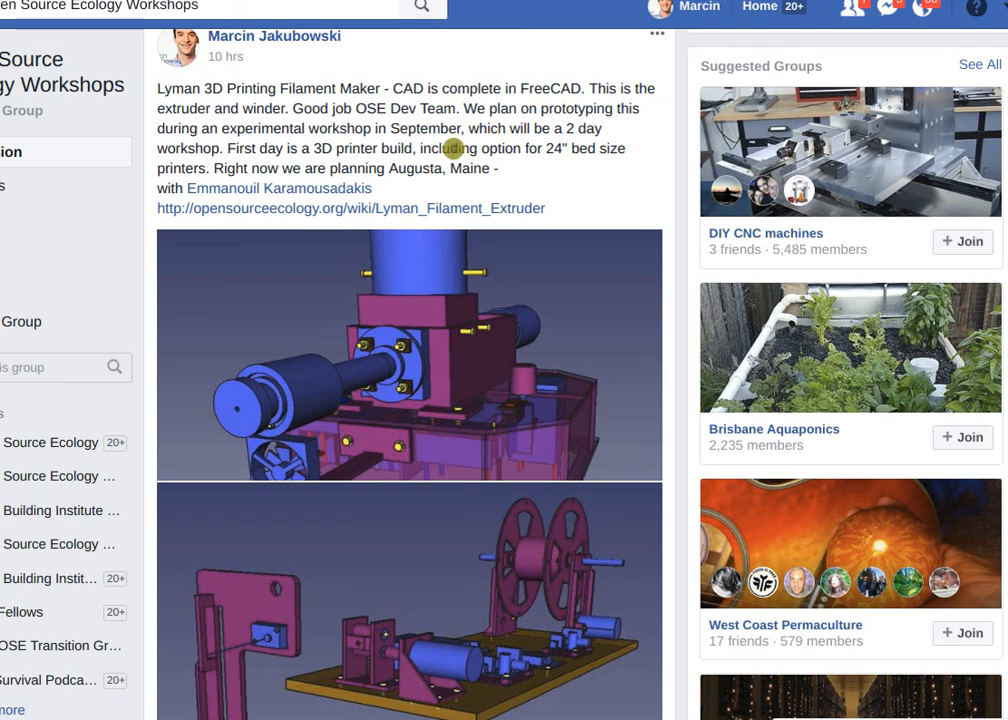
scroll("down", 3)
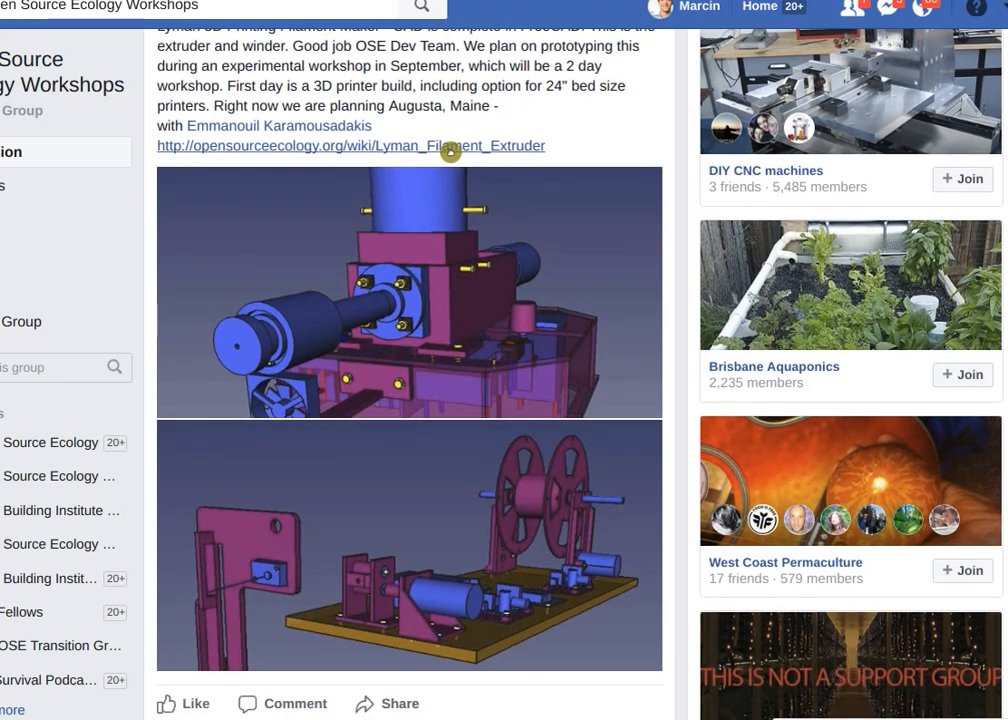